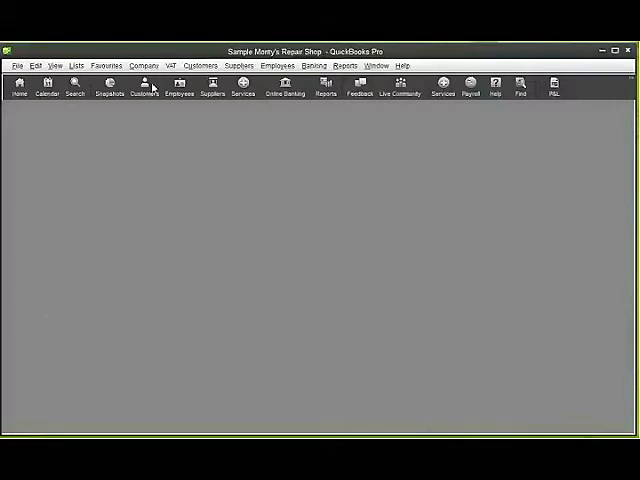
pyautogui.click(144, 85)
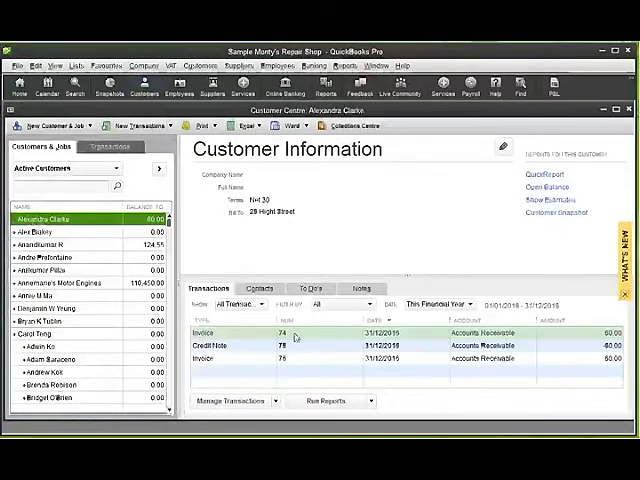
pyautogui.click(300, 370)
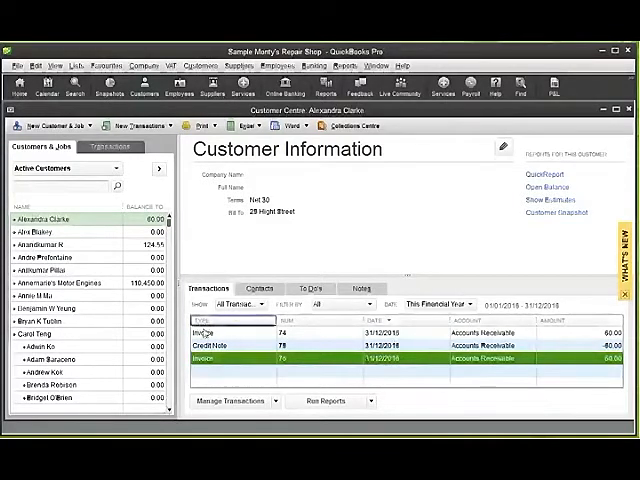
pyautogui.click(205, 331)
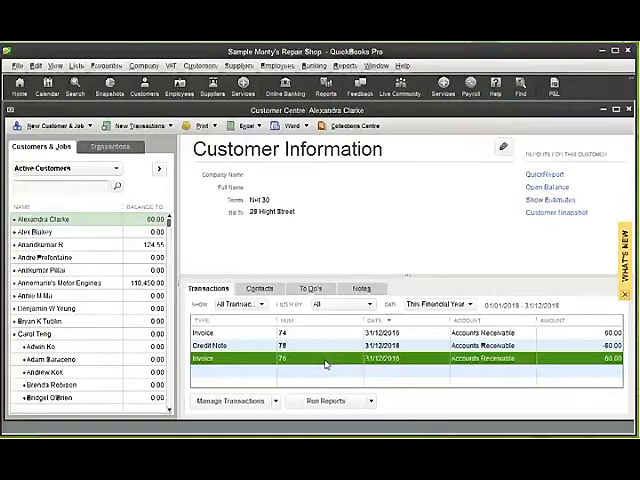
# Step: Open invoice 76 and void it, zeroing its amounts with memo 'VOID: Duplication'
pyautogui.doubleClick(300, 349)
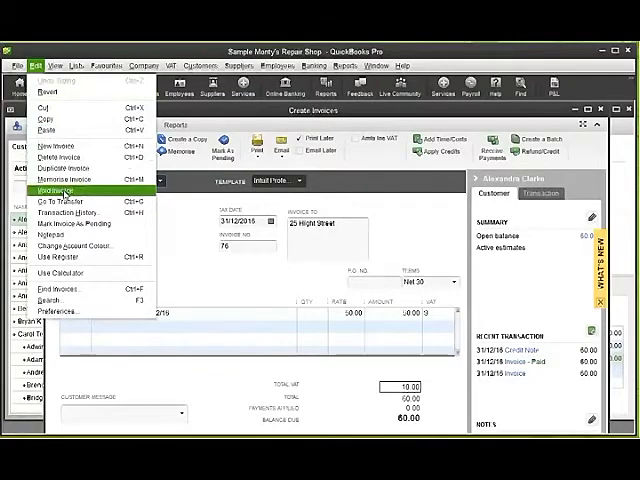
pyautogui.click(60, 186)
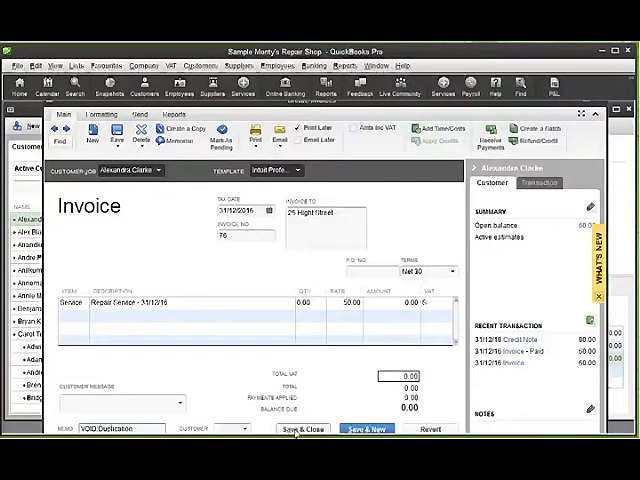
# Step: Save the voided invoice 76, confirming the recording so it lists at 0.00
pyautogui.click(302, 428)
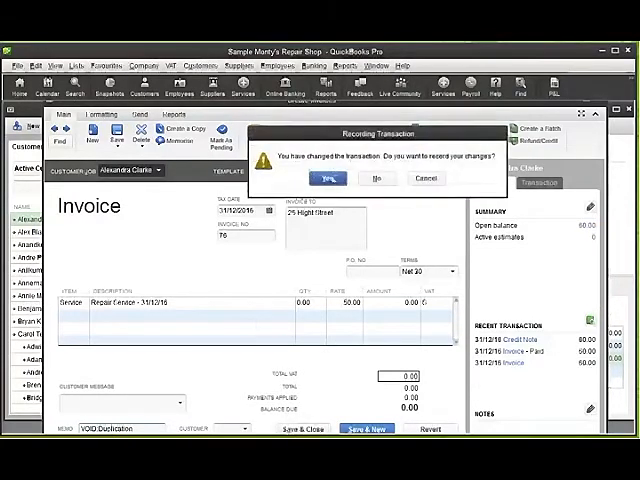
pyautogui.click(329, 177)
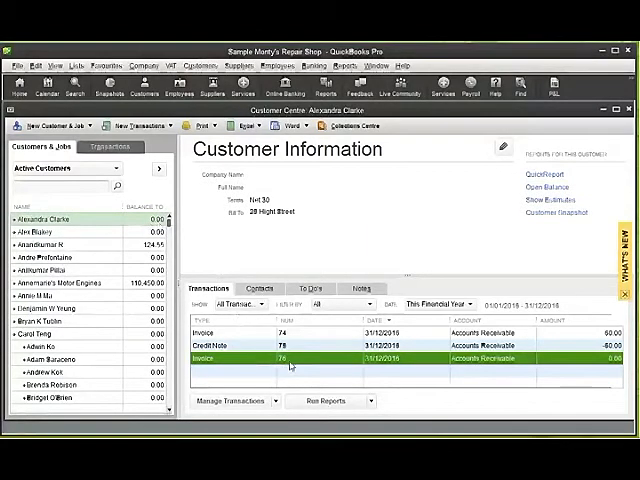
# Step: Reopen invoice 76 and append '- Duplication' to the Repair Service line description
pyautogui.doubleClick(300, 357)
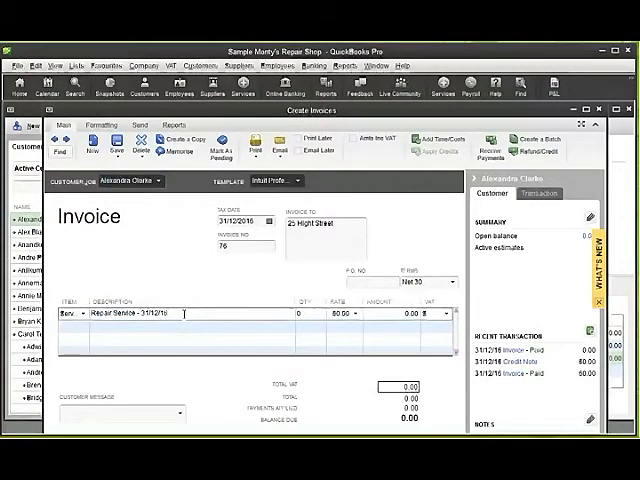
pyautogui.write('- C')
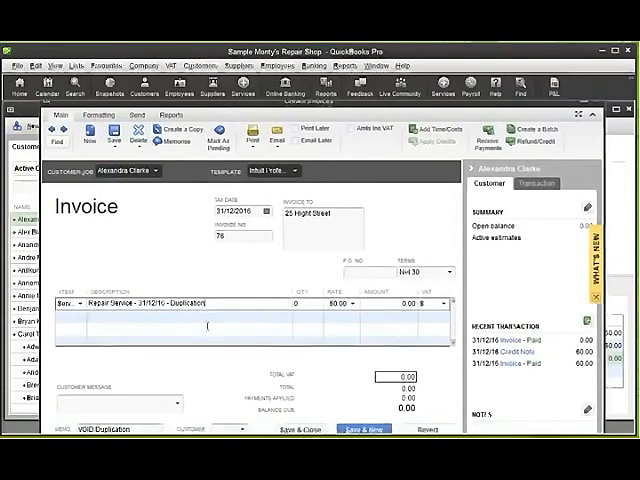
# Step: Save the invoice 76 description change and confirm recording the transaction
pyautogui.click(299, 429)
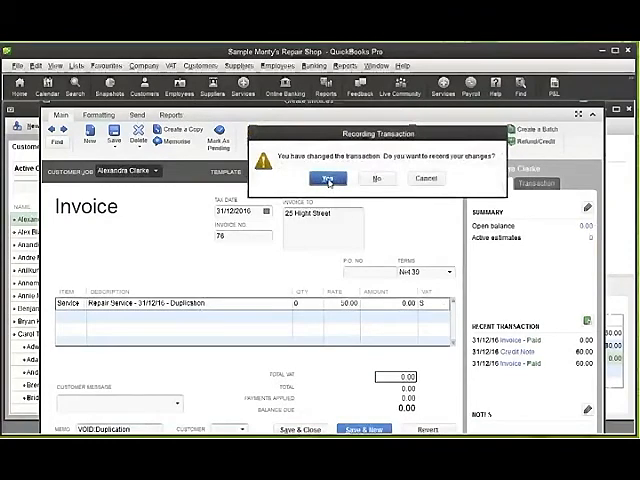
pyautogui.click(335, 178)
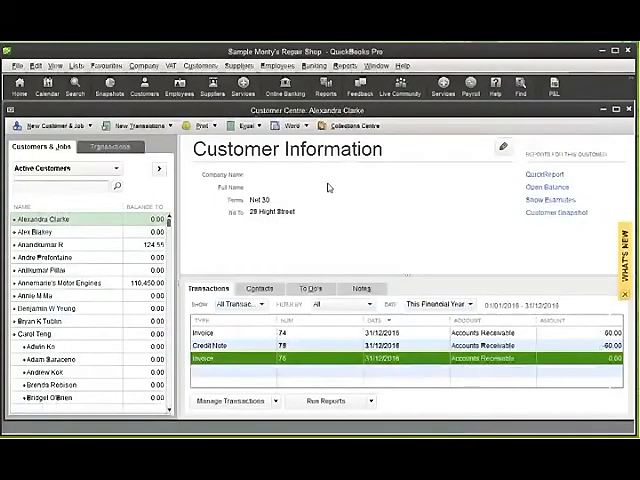